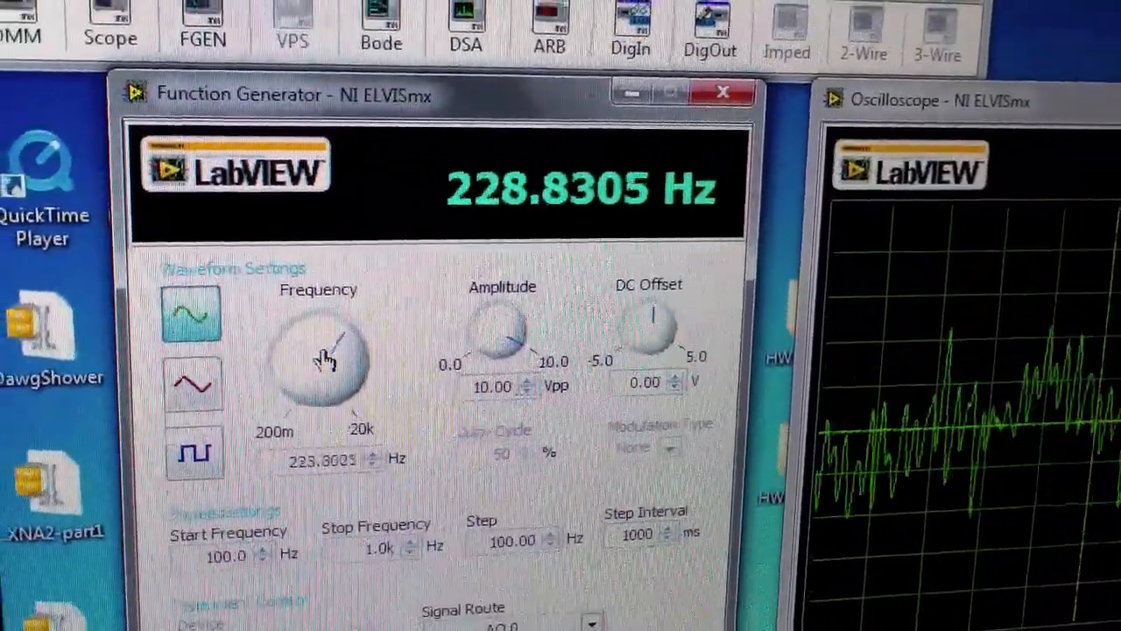
Raise the sine output frequency from about 229 Hz to about 256 Hz with the Frequency knob
drag(329, 359, 347, 377)
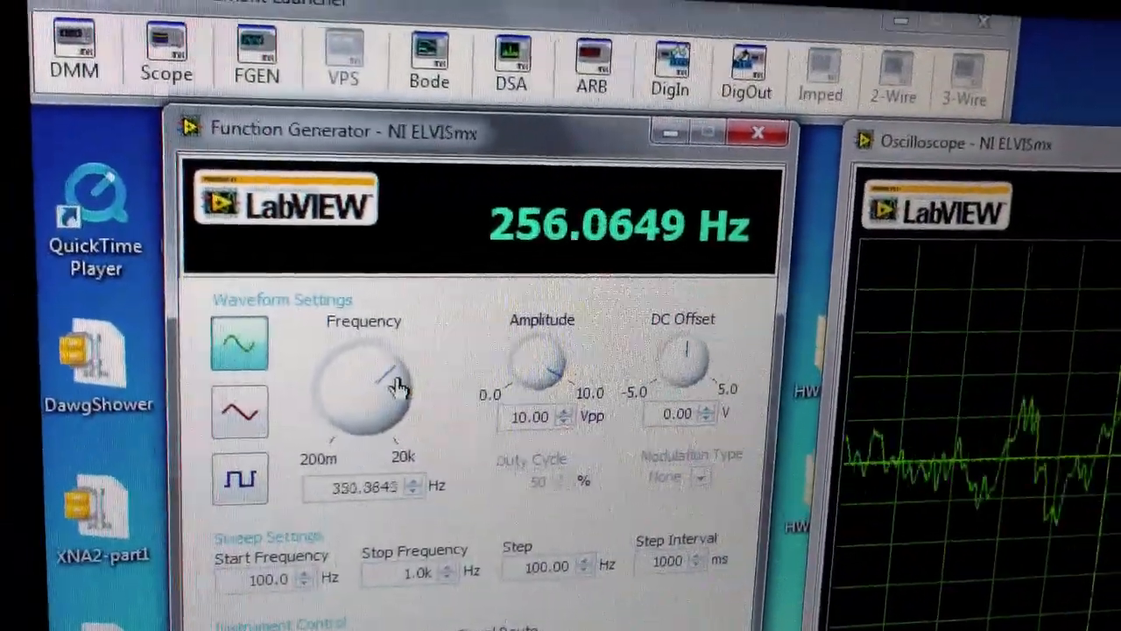
drag(385, 377, 446, 390)
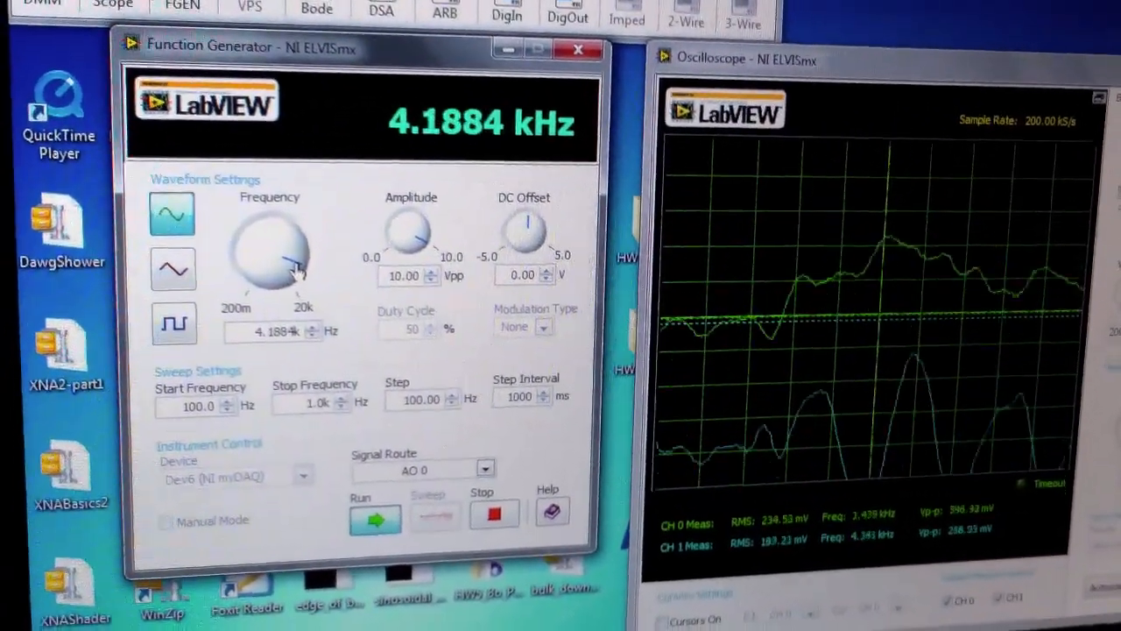
Lower the sine frequency from about 4.19 kHz to roughly 376 Hz
drag(280, 254, 246, 237)
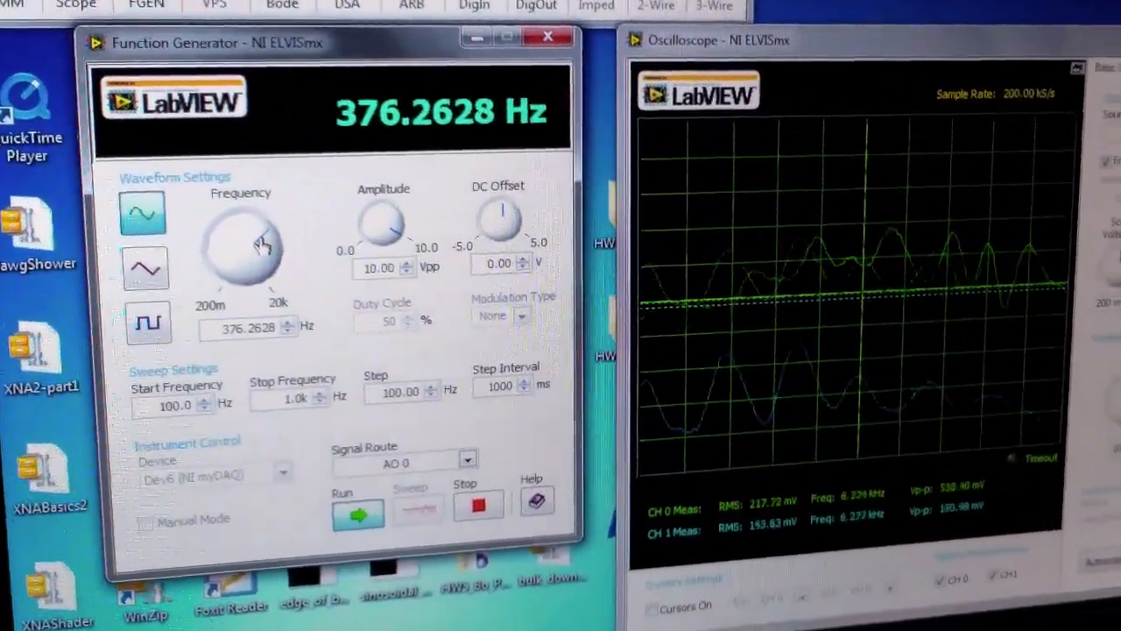